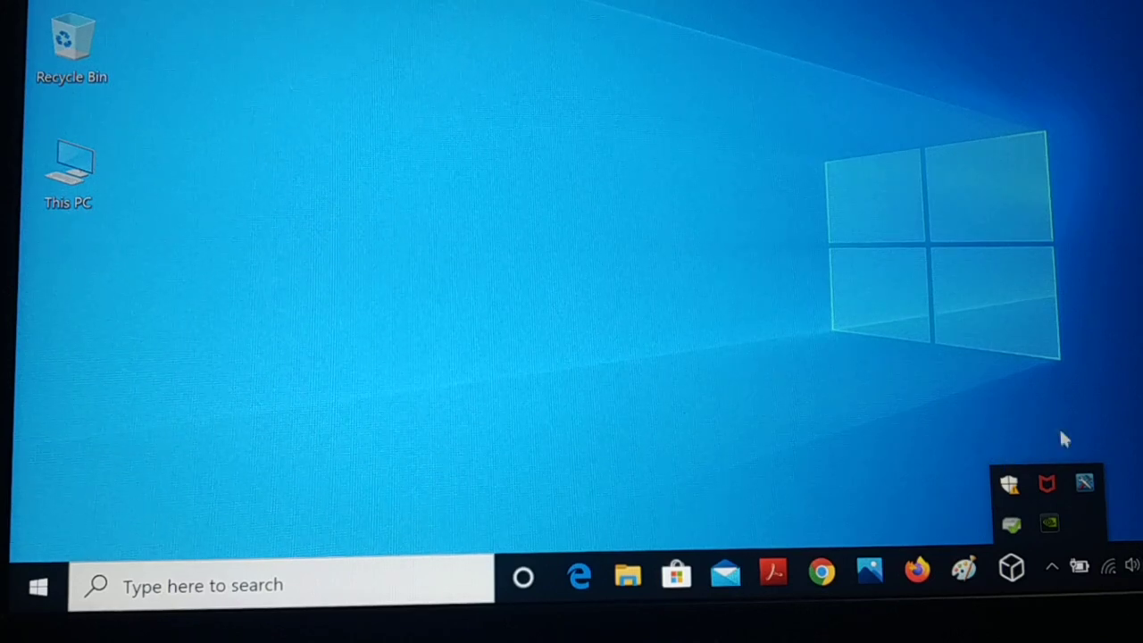
mouse_move(1059, 453)
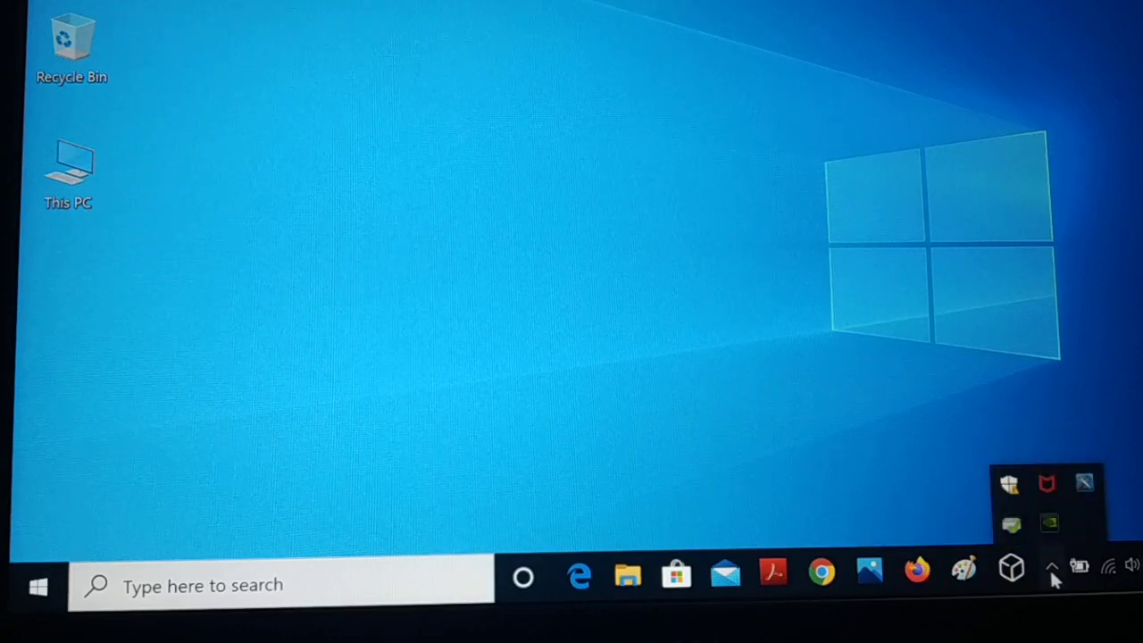
mouse_move(1026, 491)
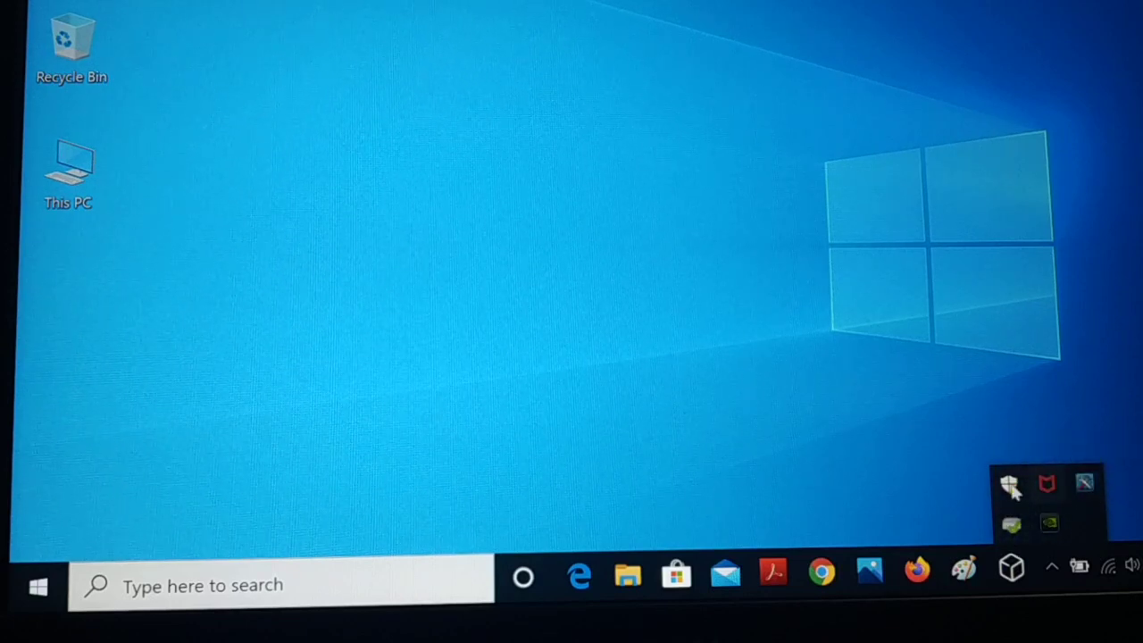
mouse_move(1083, 484)
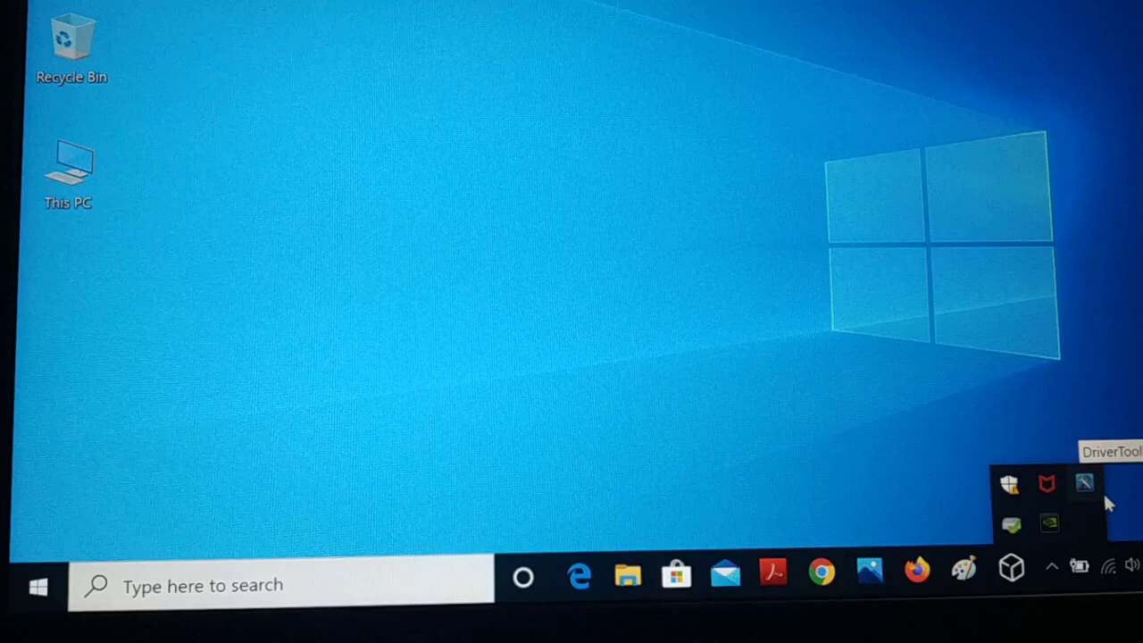
mouse_move(1051, 502)
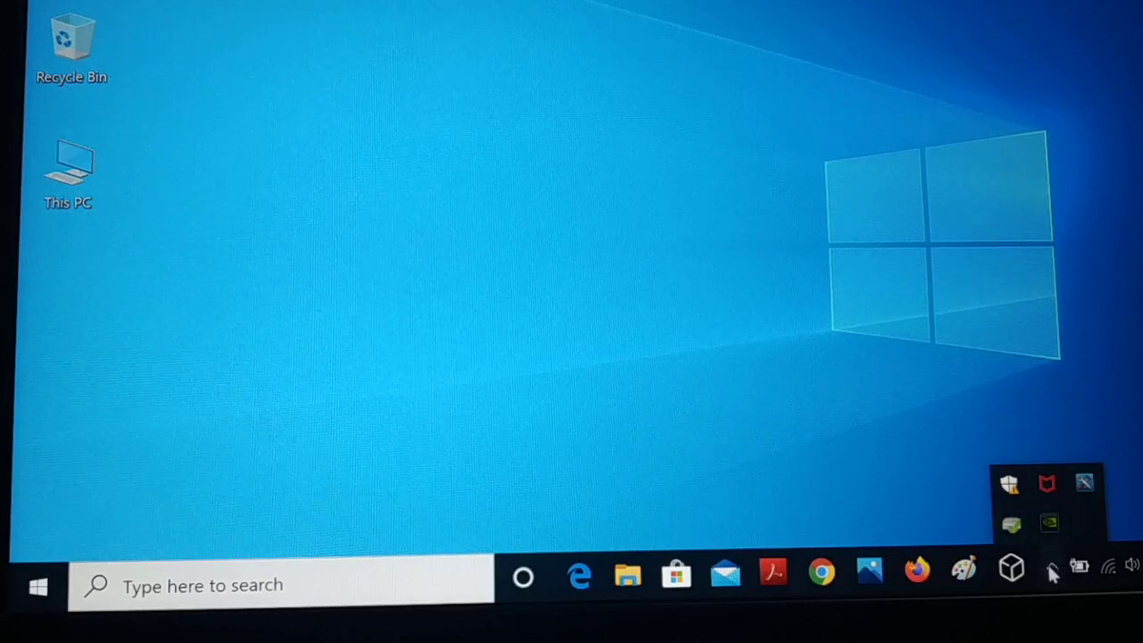
mouse_move(607, 288)
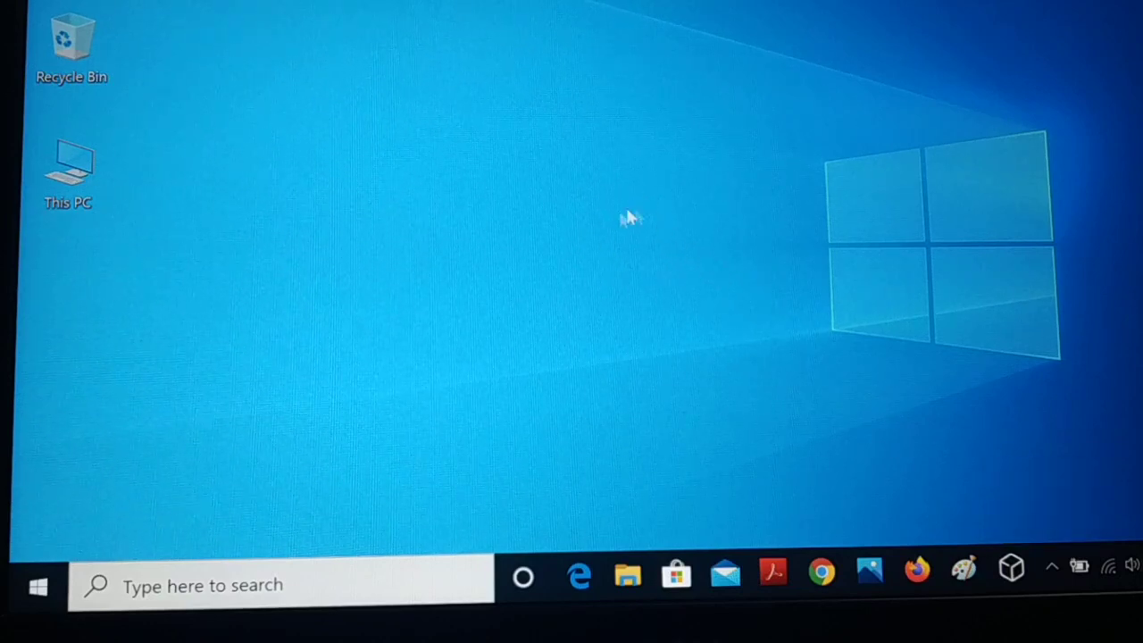
mouse_move(607, 264)
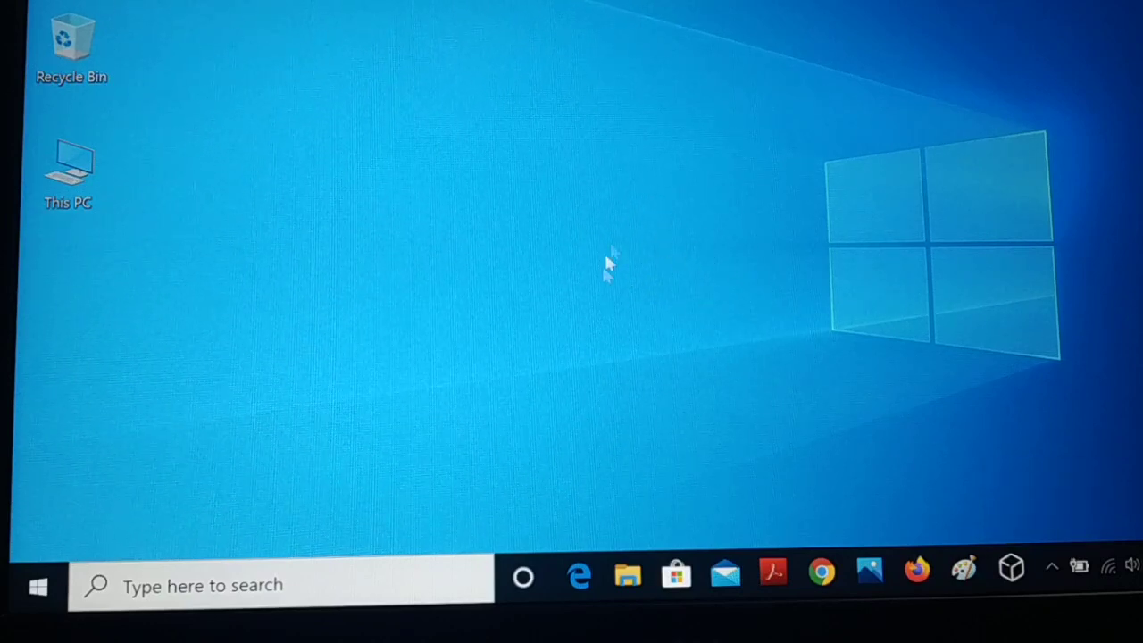
mouse_move(625, 273)
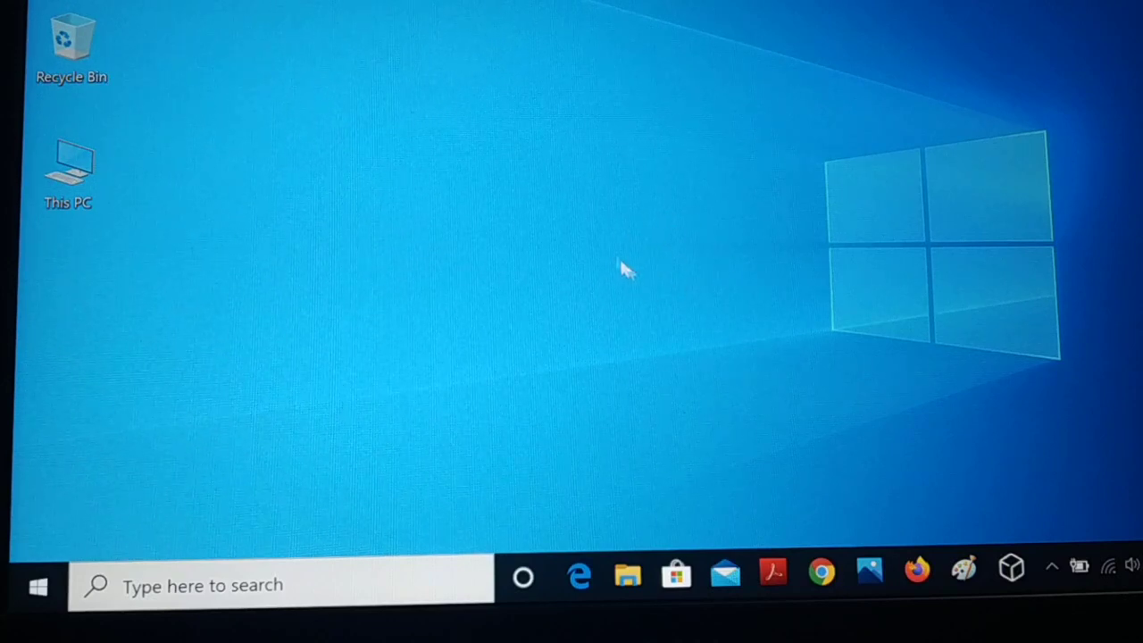
mouse_move(674, 258)
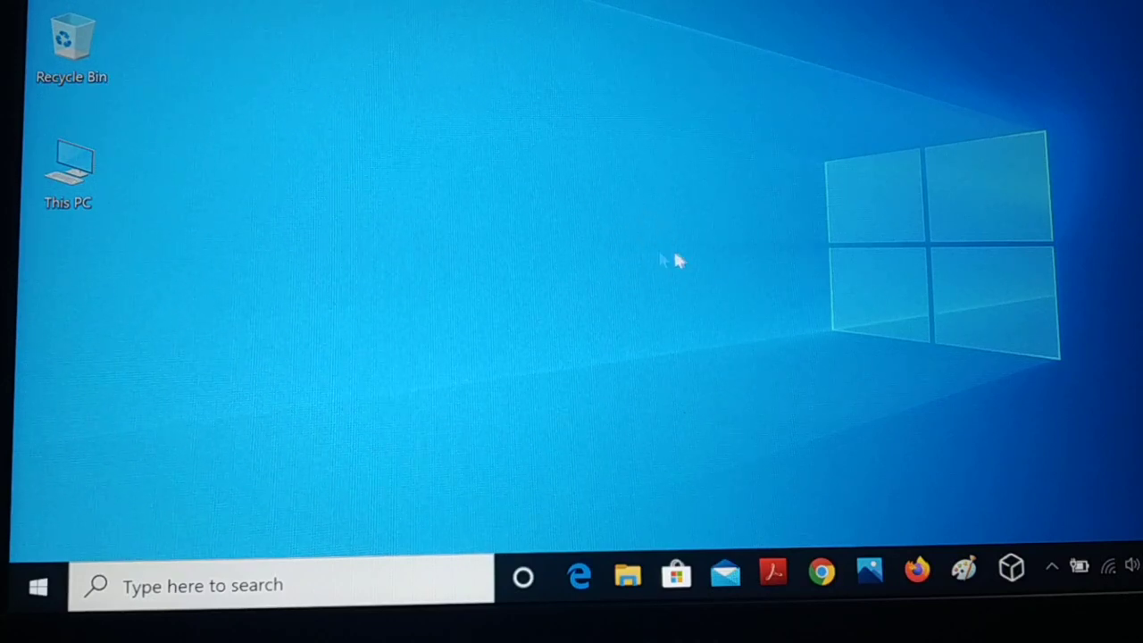
mouse_move(625, 239)
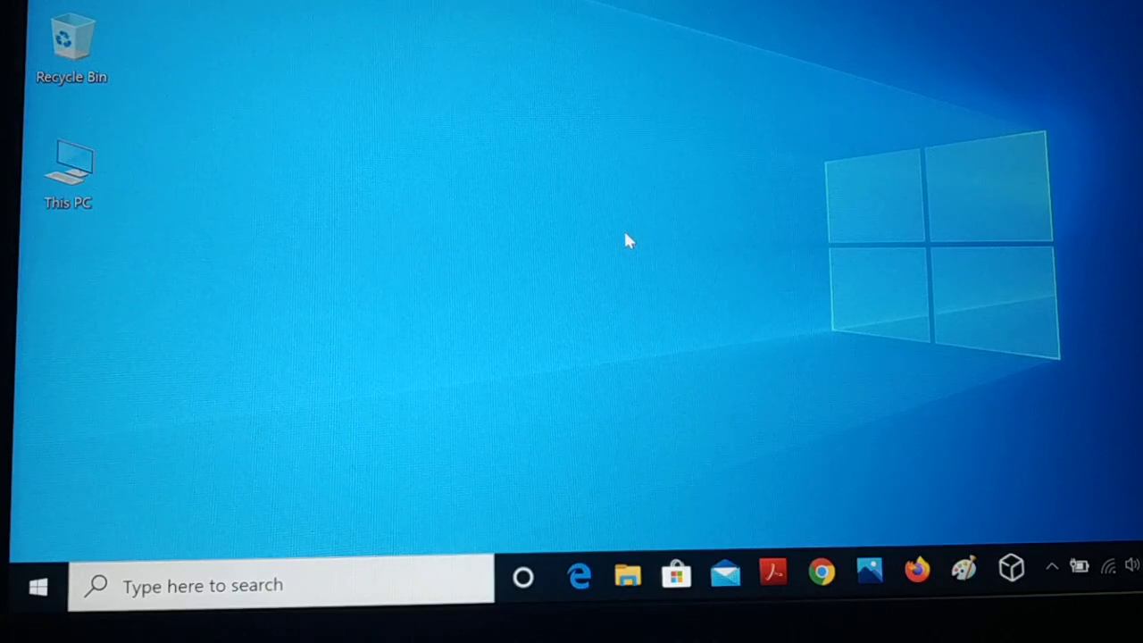
mouse_move(661, 243)
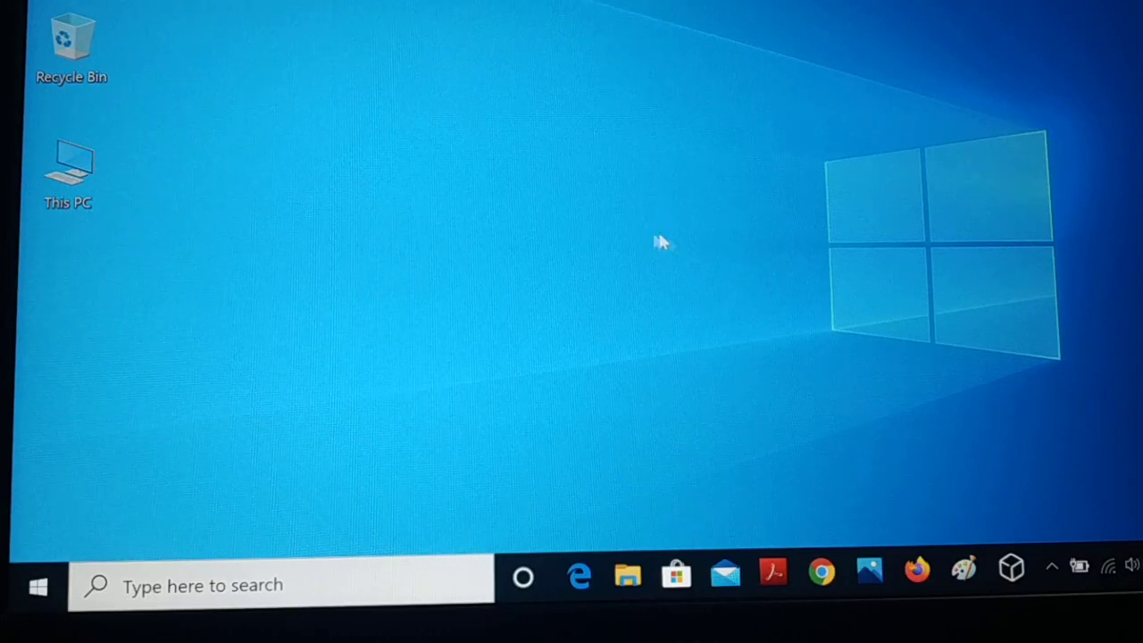
mouse_move(692, 198)
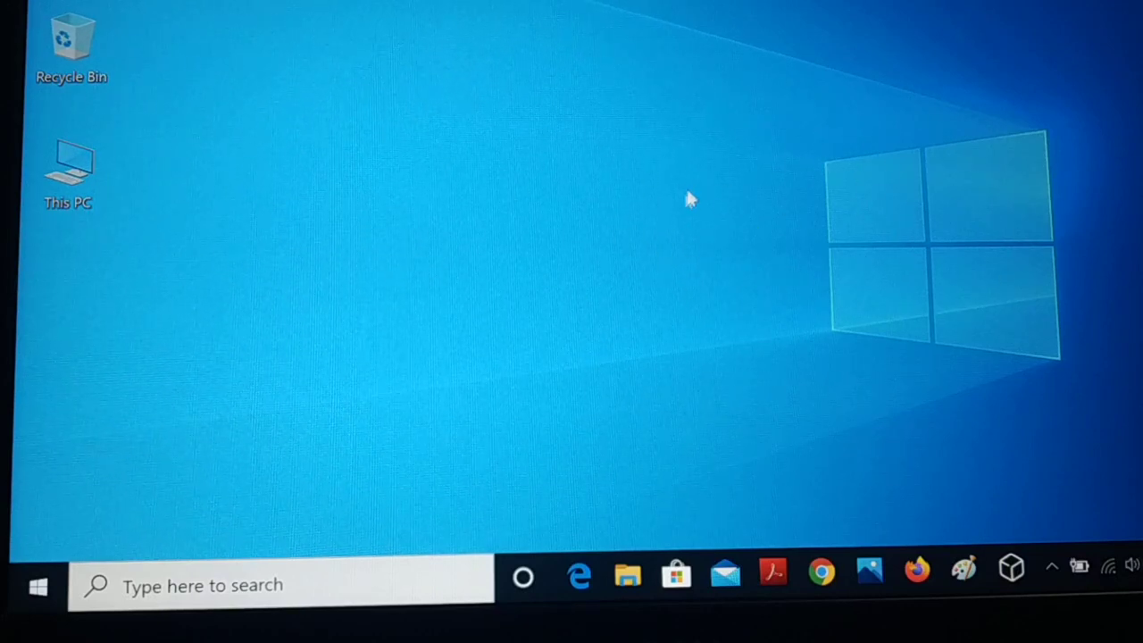
mouse_move(594, 268)
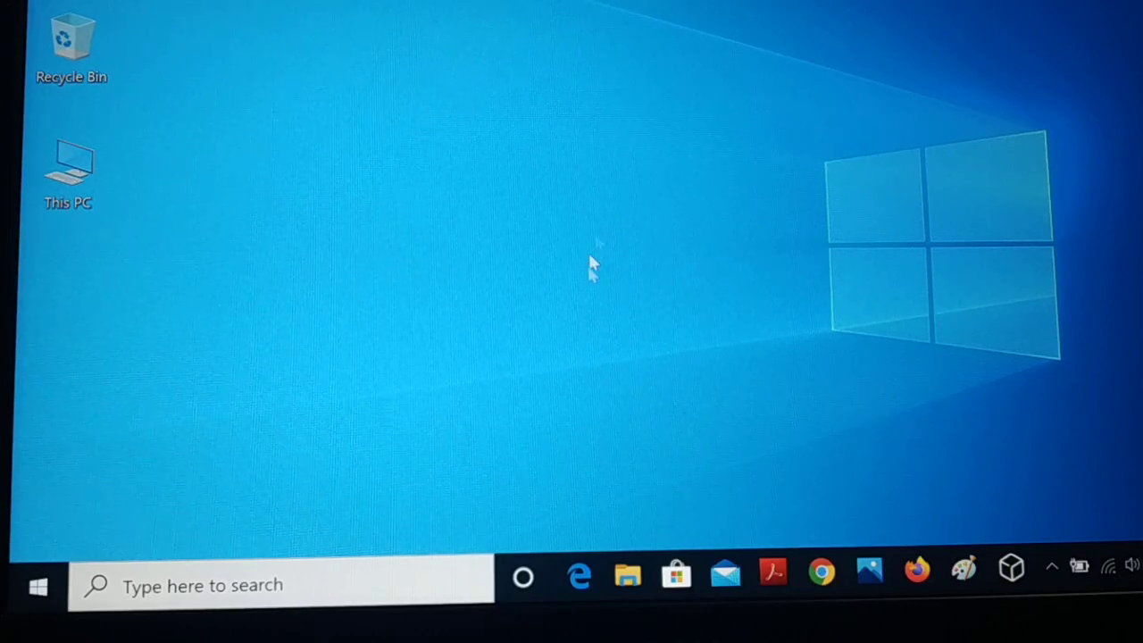
mouse_move(563, 205)
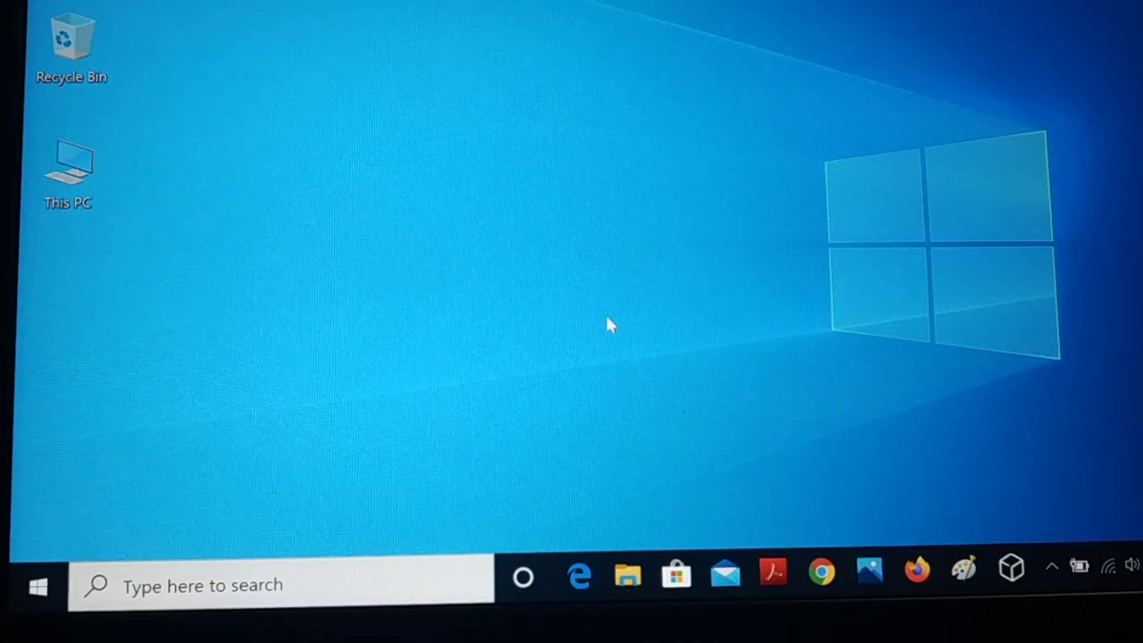
mouse_move(564, 310)
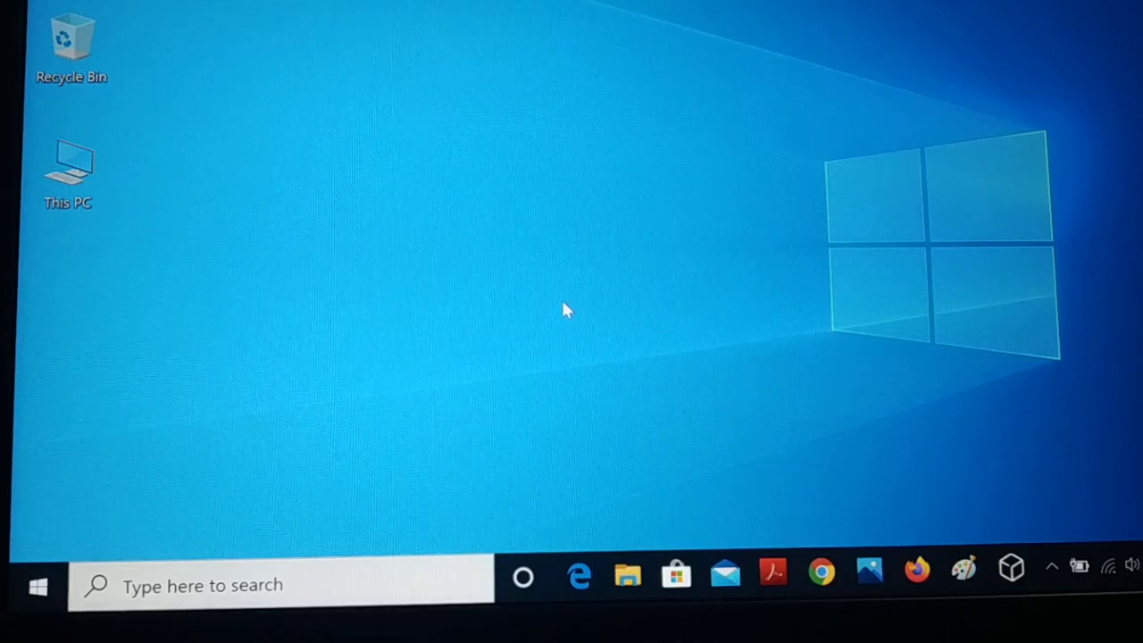
mouse_move(599, 282)
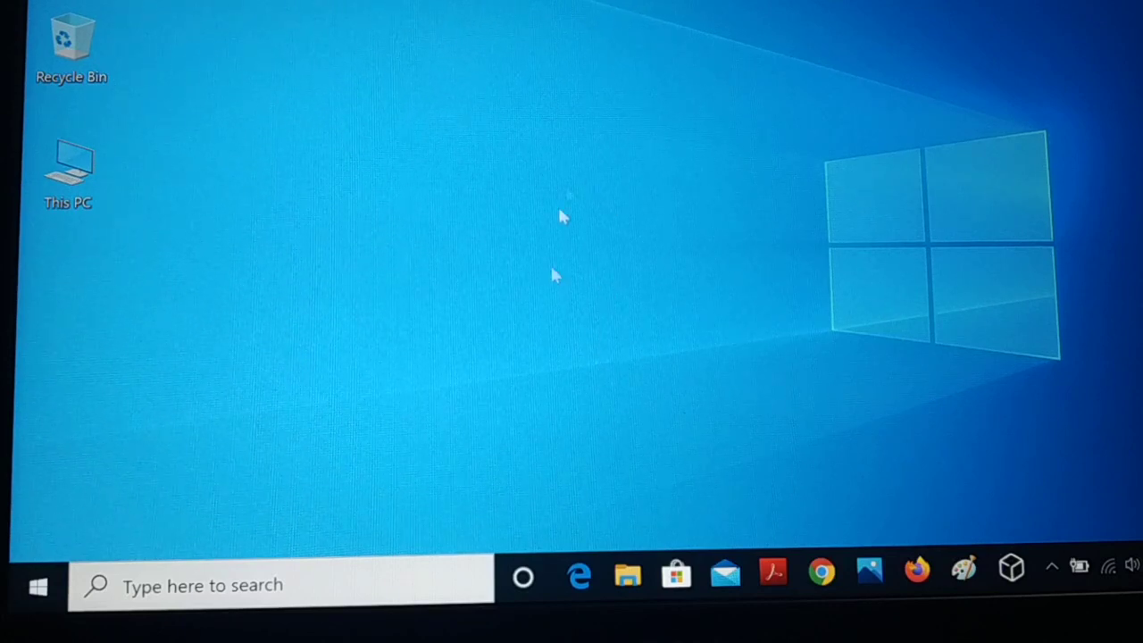
mouse_move(618, 324)
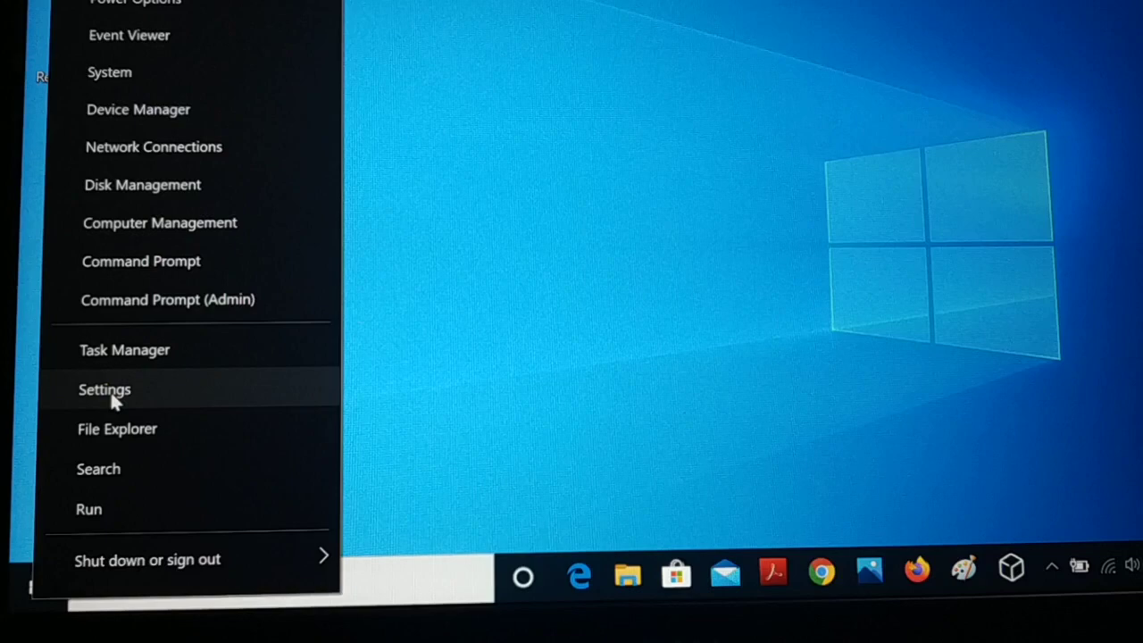
- Open Windows Settings from the Start menu to reach its home page
click(105, 390)
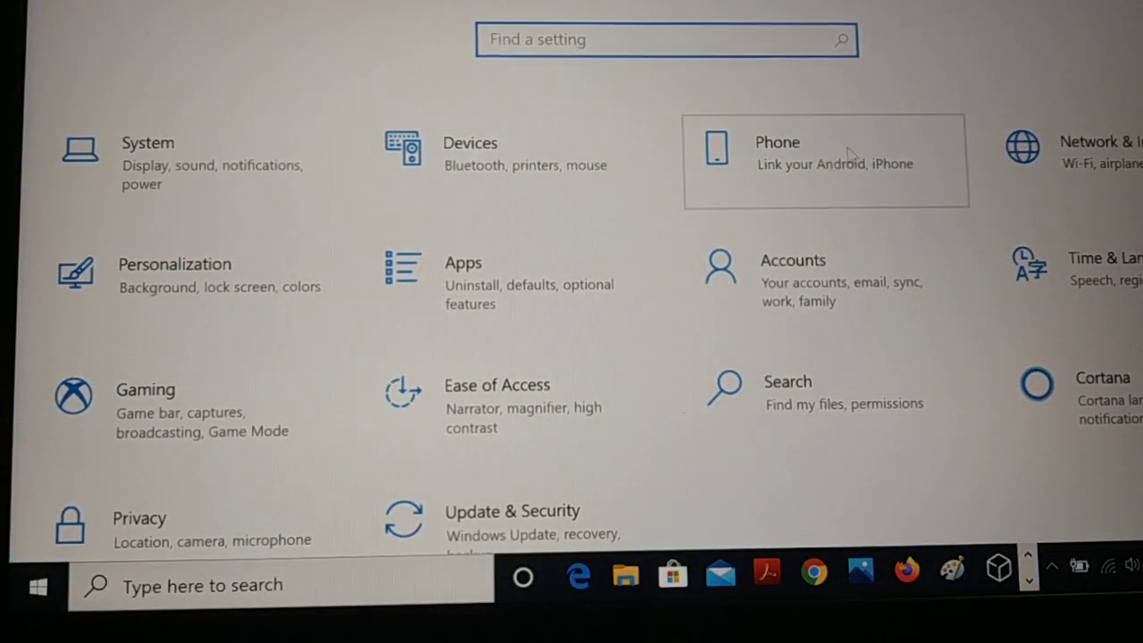
mouse_move(506, 279)
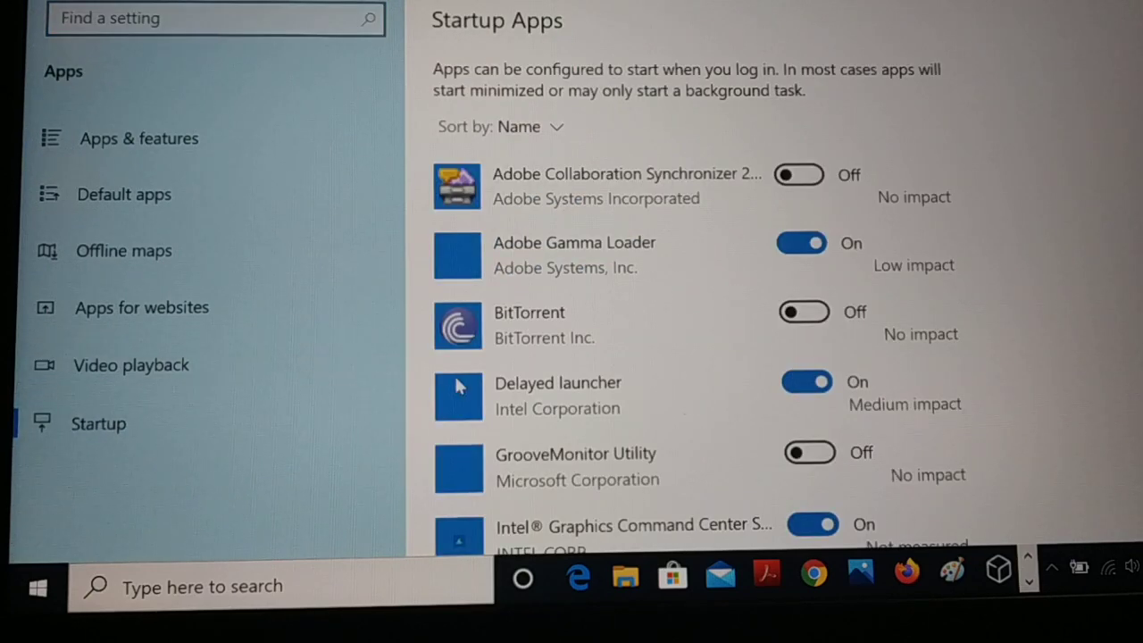
scroll(down, 3)
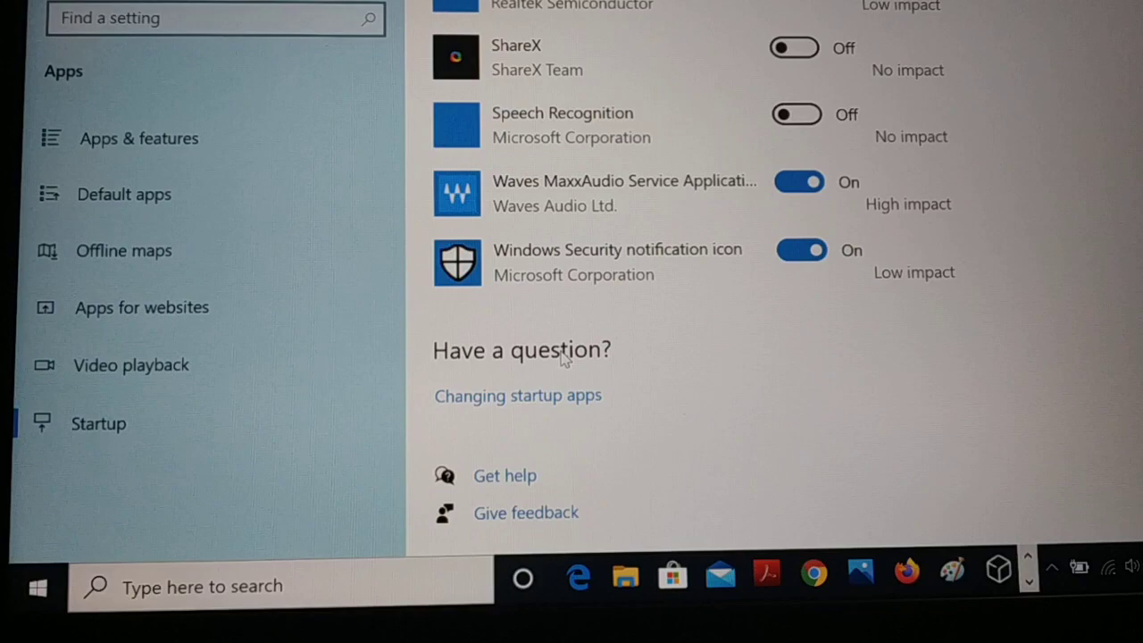
scroll(up, 3)
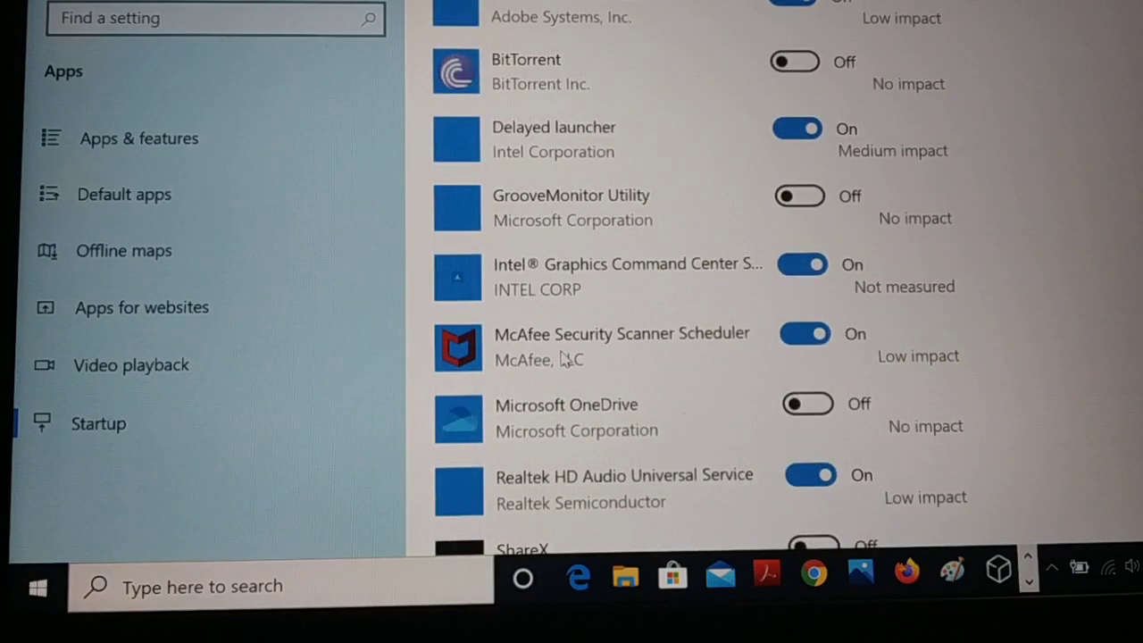
scroll(down, 3)
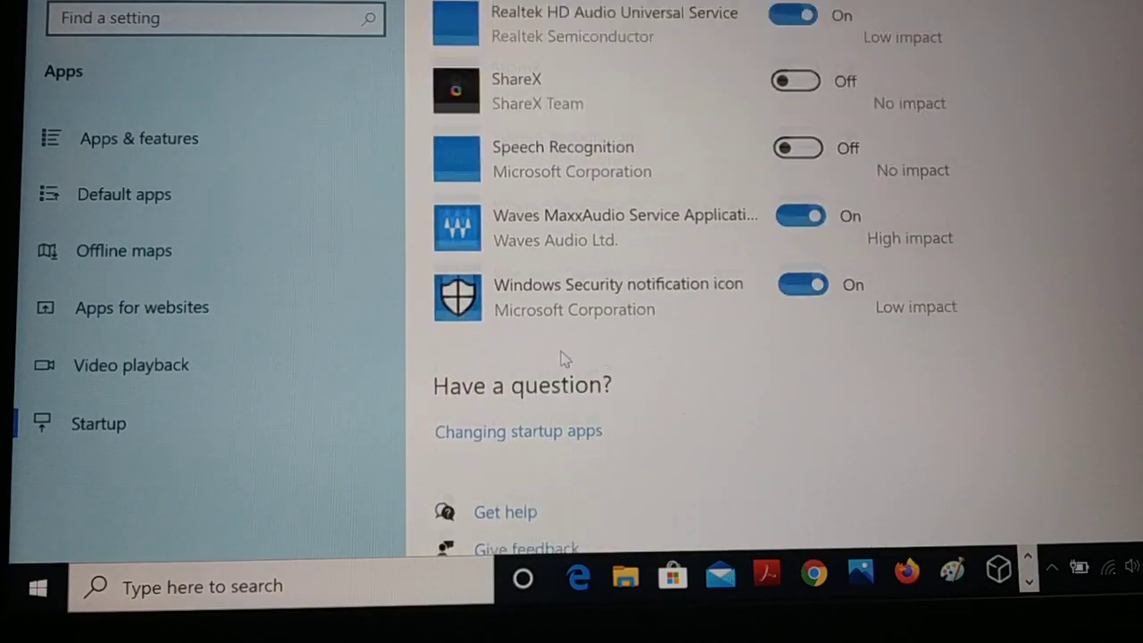
scroll(down, 3)
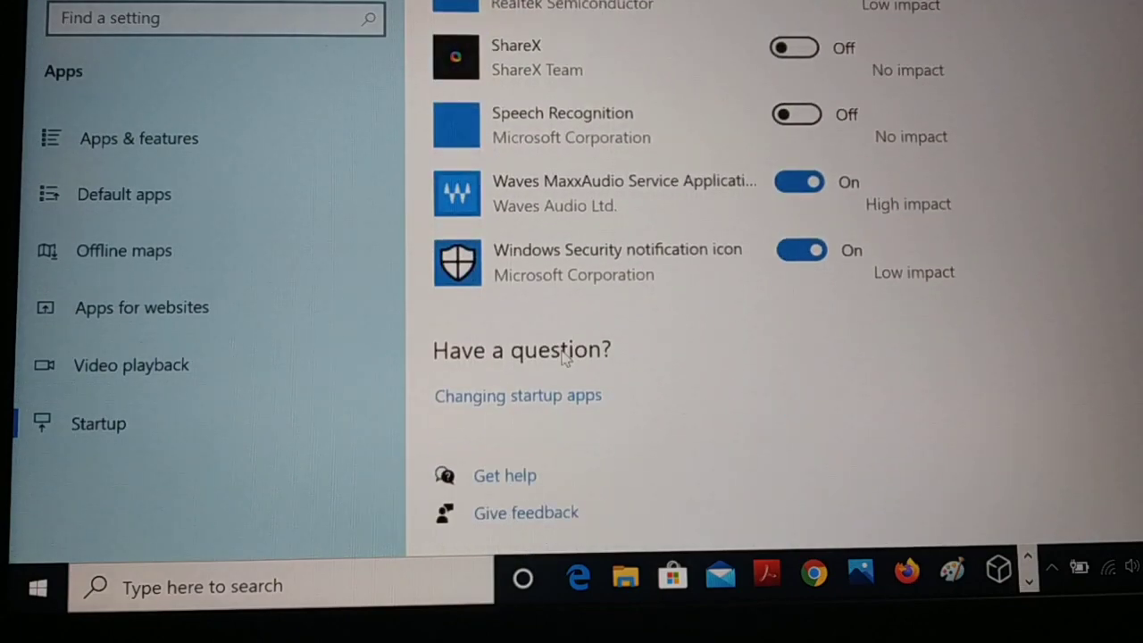
scroll(up, 3)
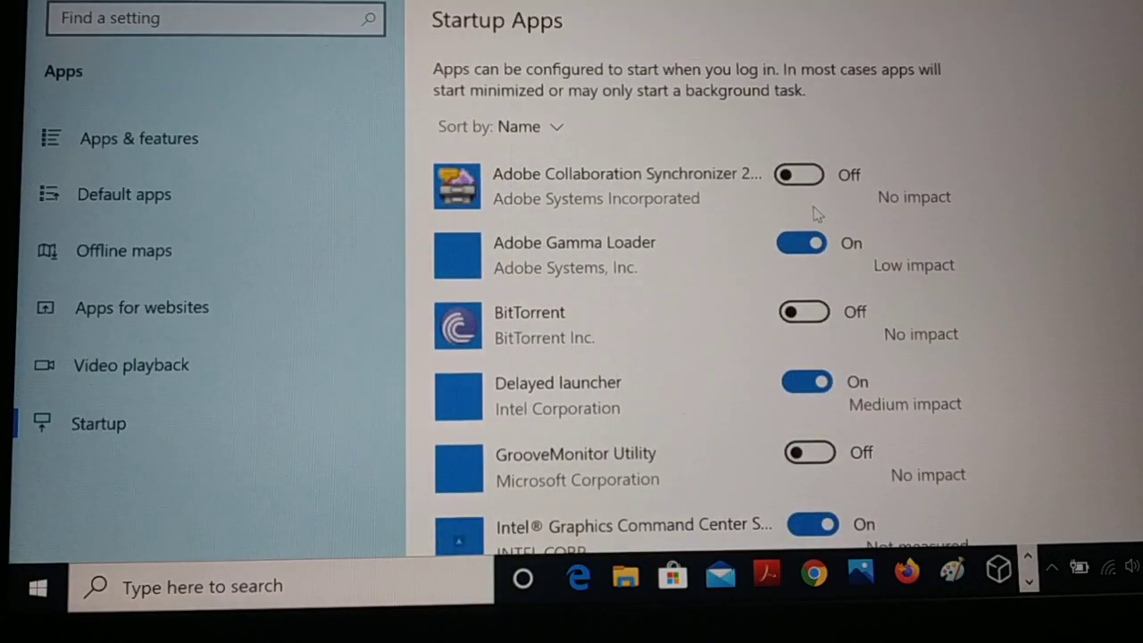
scroll(down, 3)
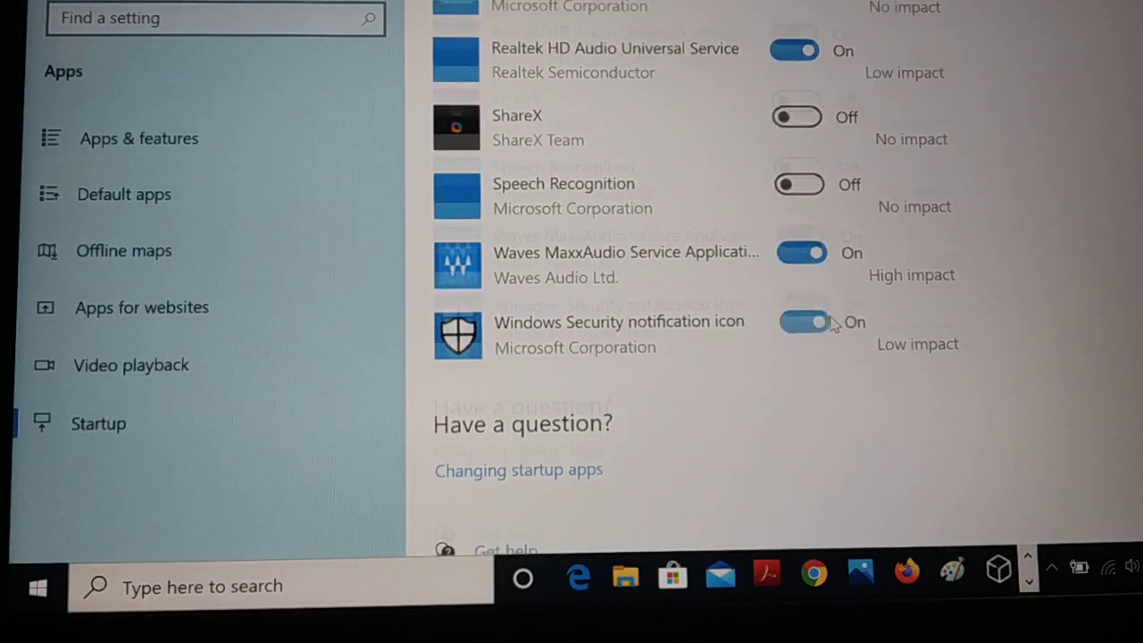
scroll(up, 3)
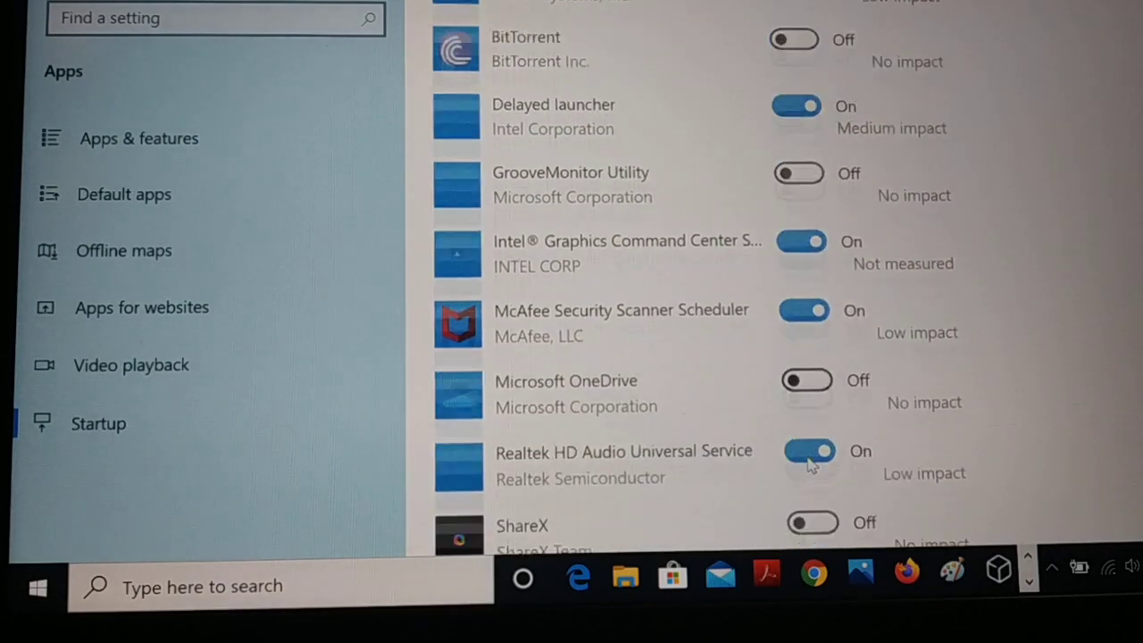
scroll(down, 3)
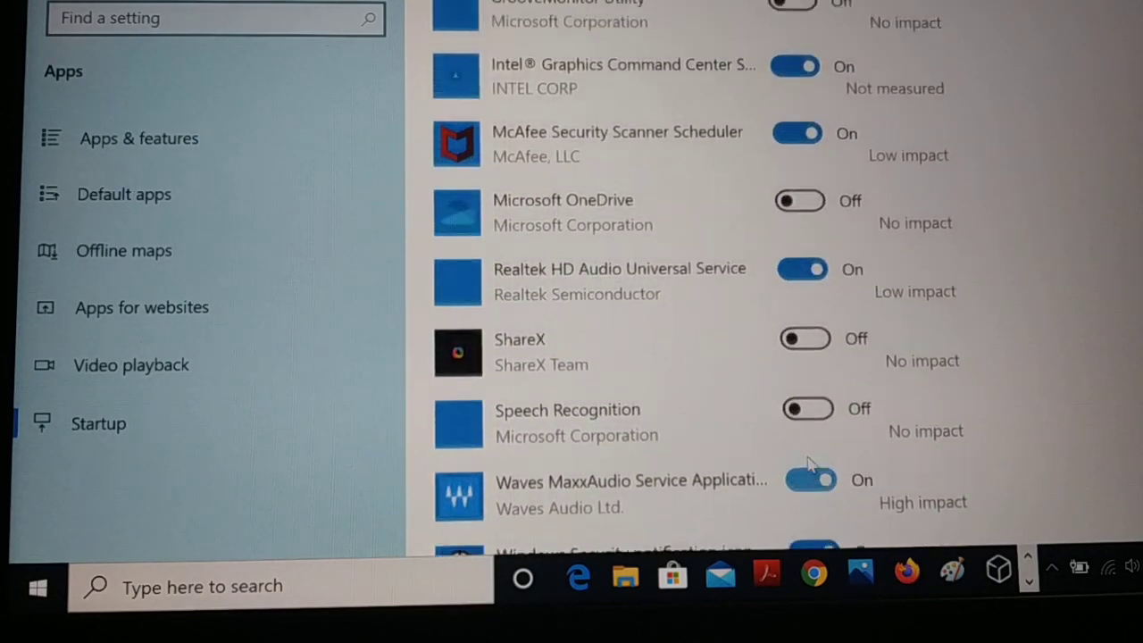
scroll(up, 3)
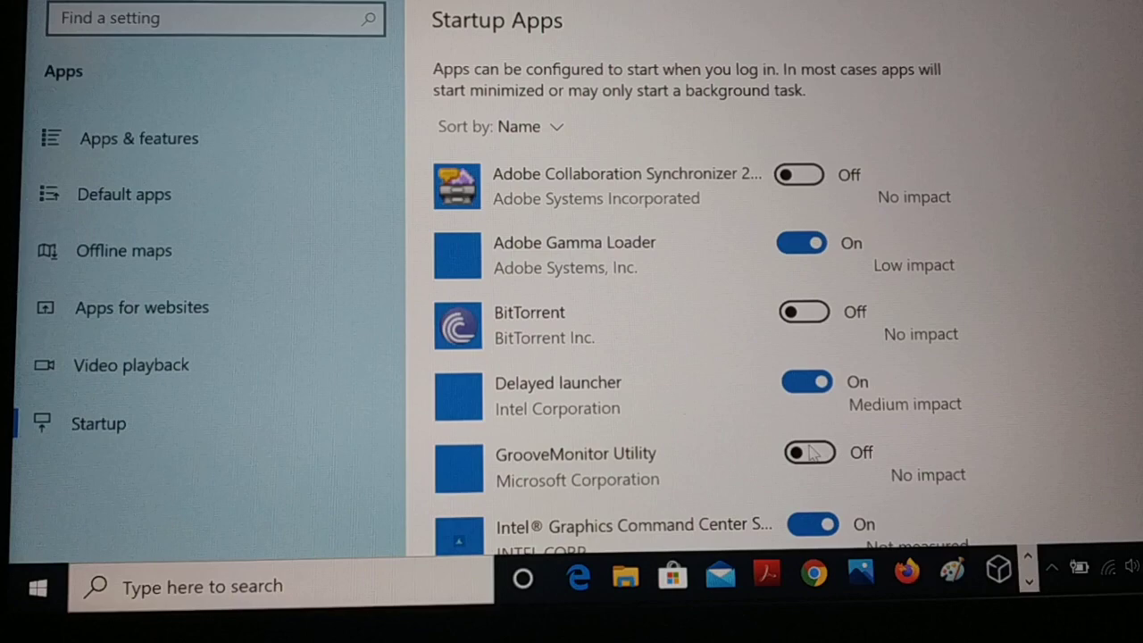
scroll(down, 3)
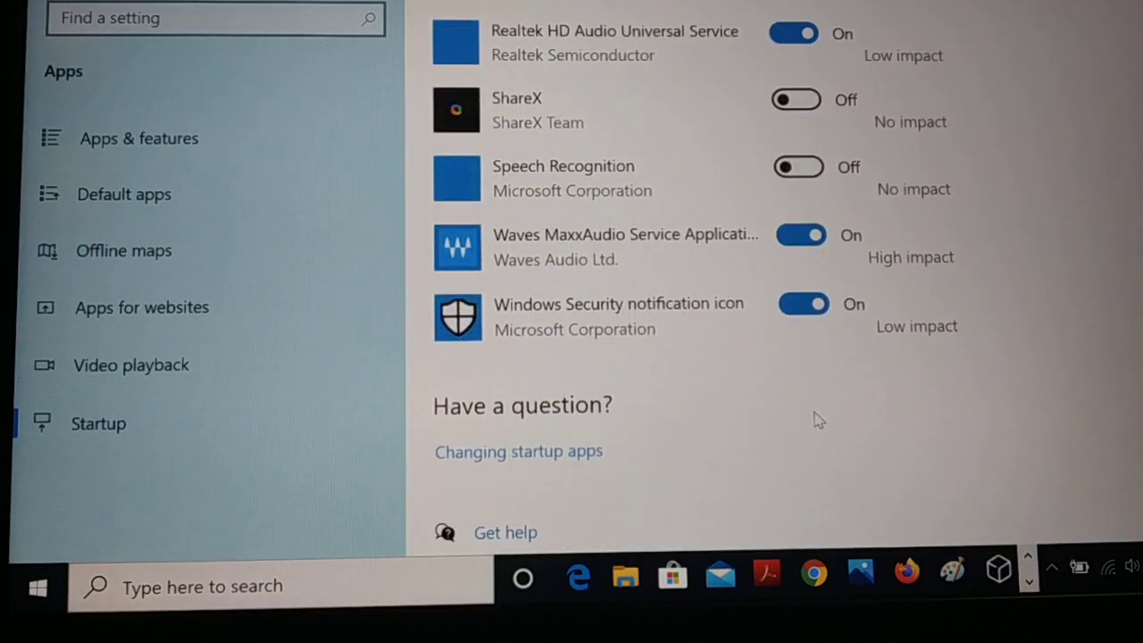
scroll(up, 3)
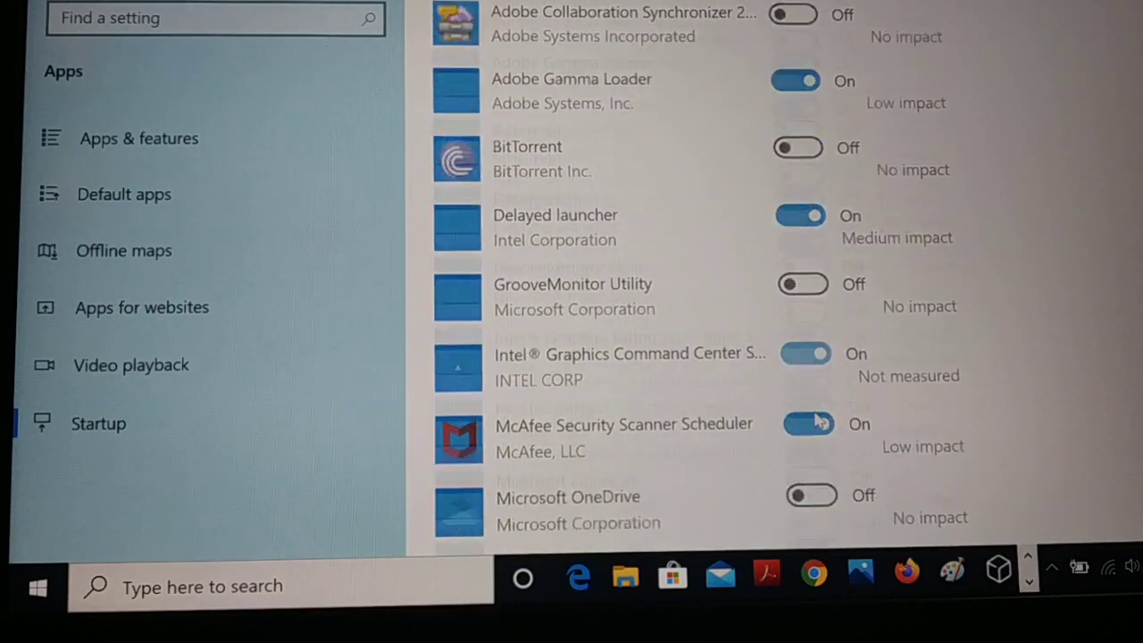
scroll(up, 3)
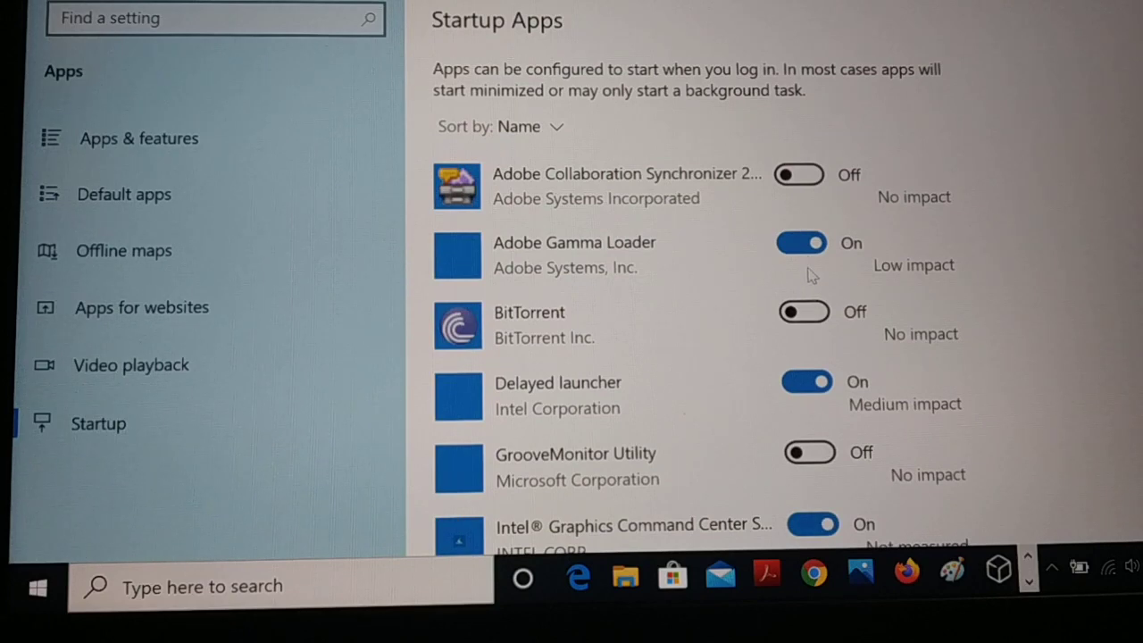
click(801, 242)
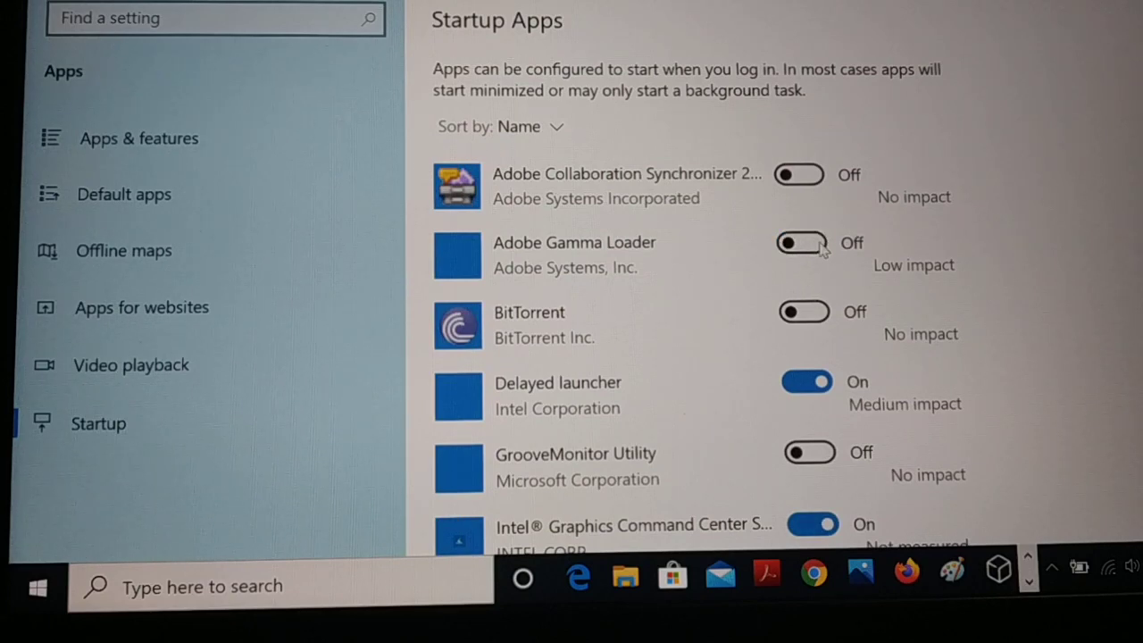
click(800, 242)
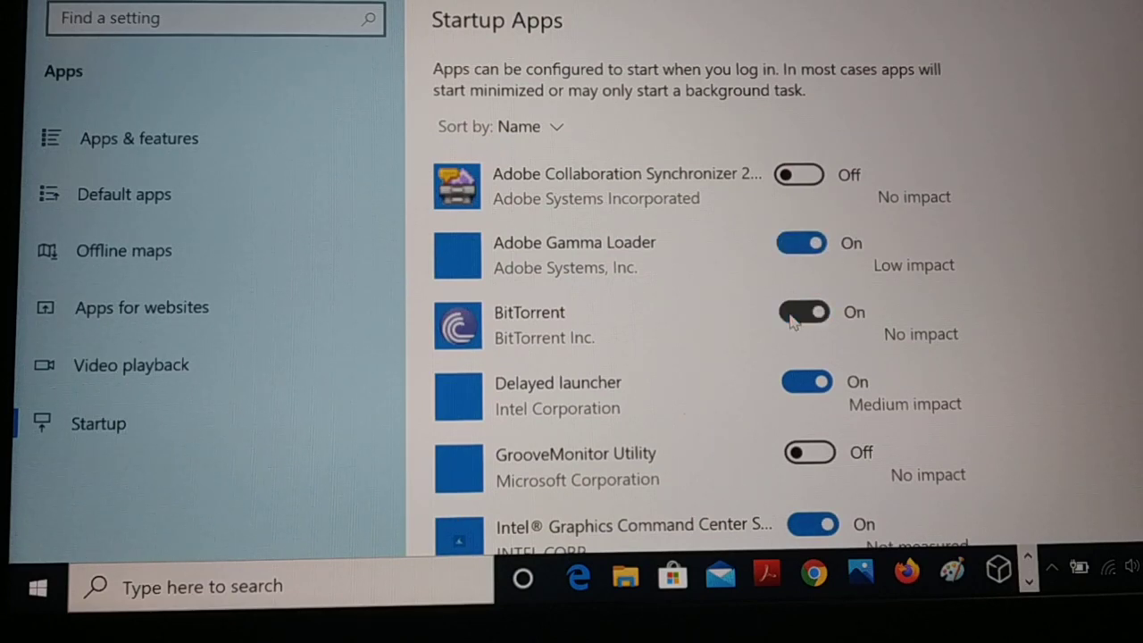
click(803, 312)
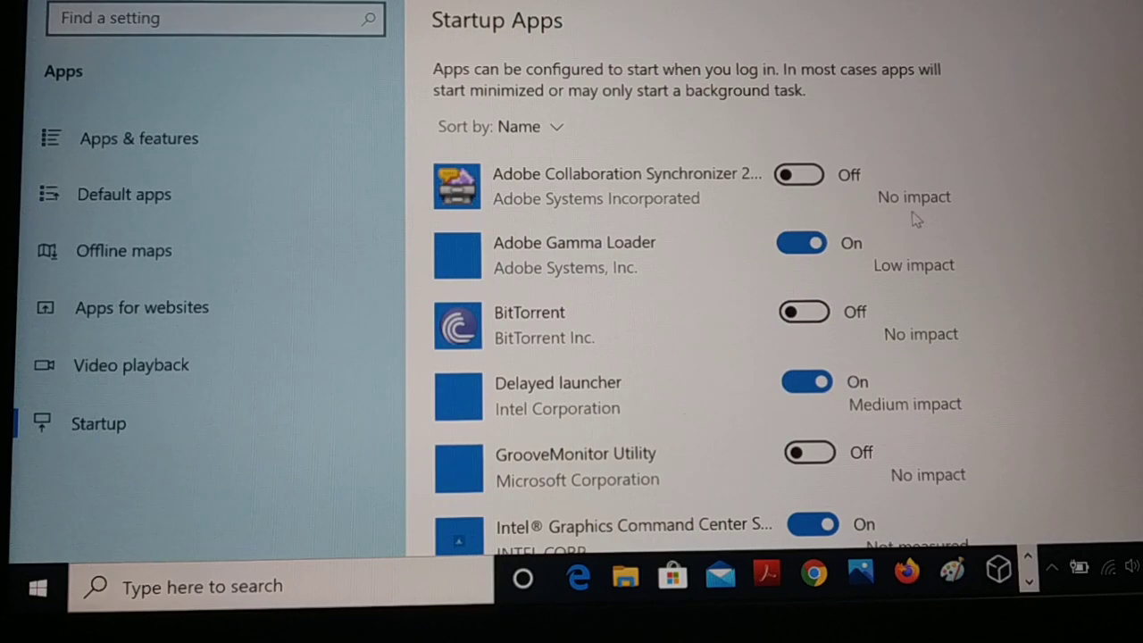
mouse_move(921, 287)
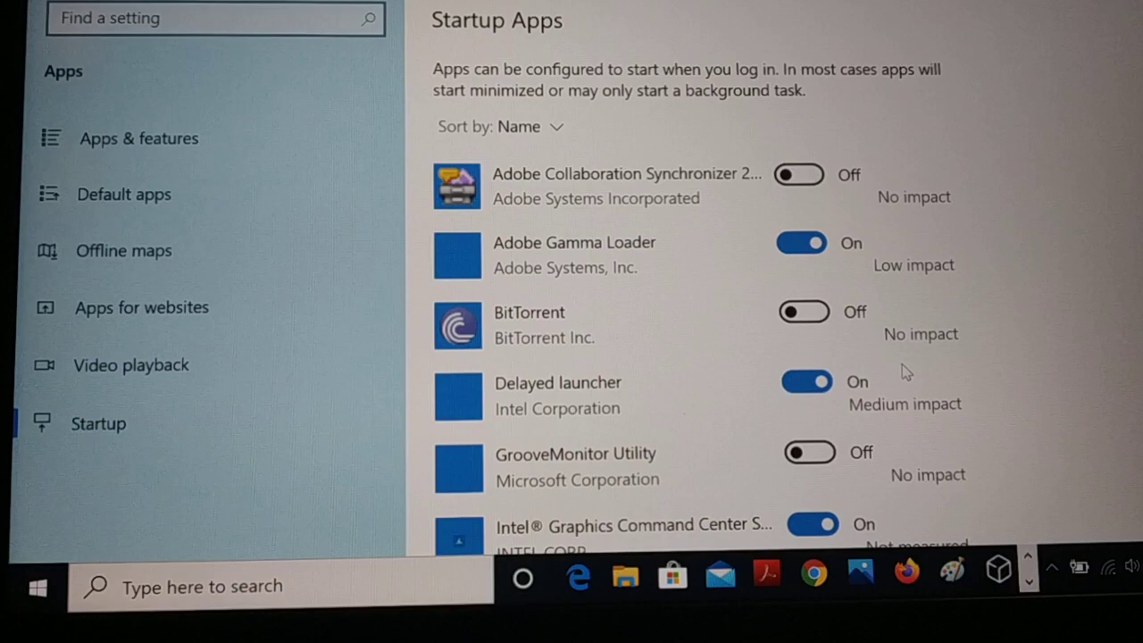
scroll(down, 3)
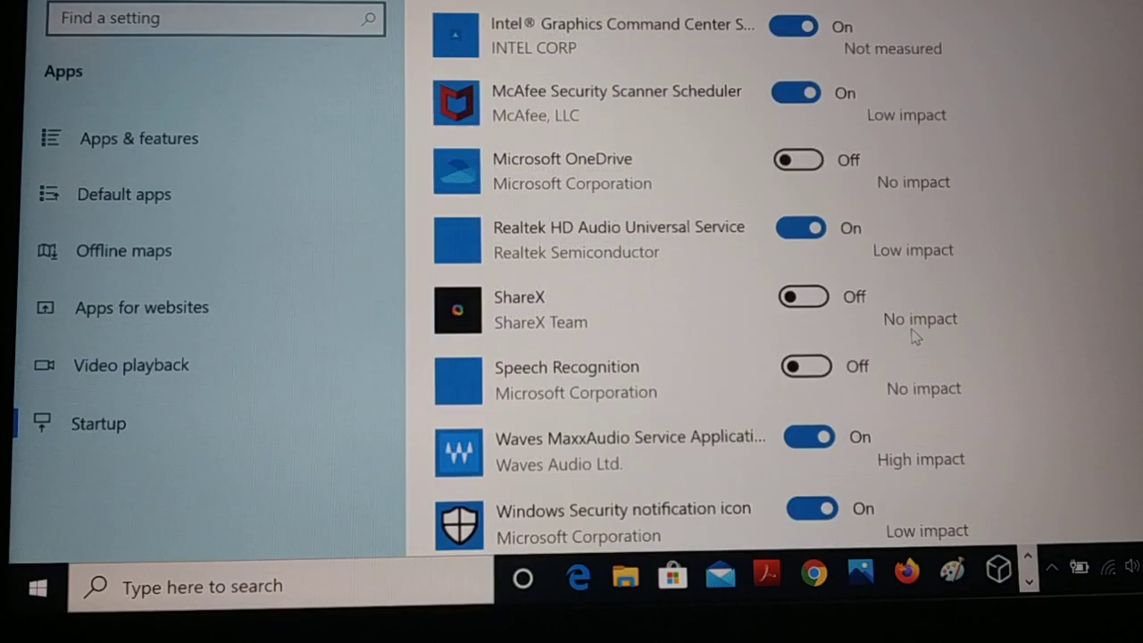
scroll(down, 3)
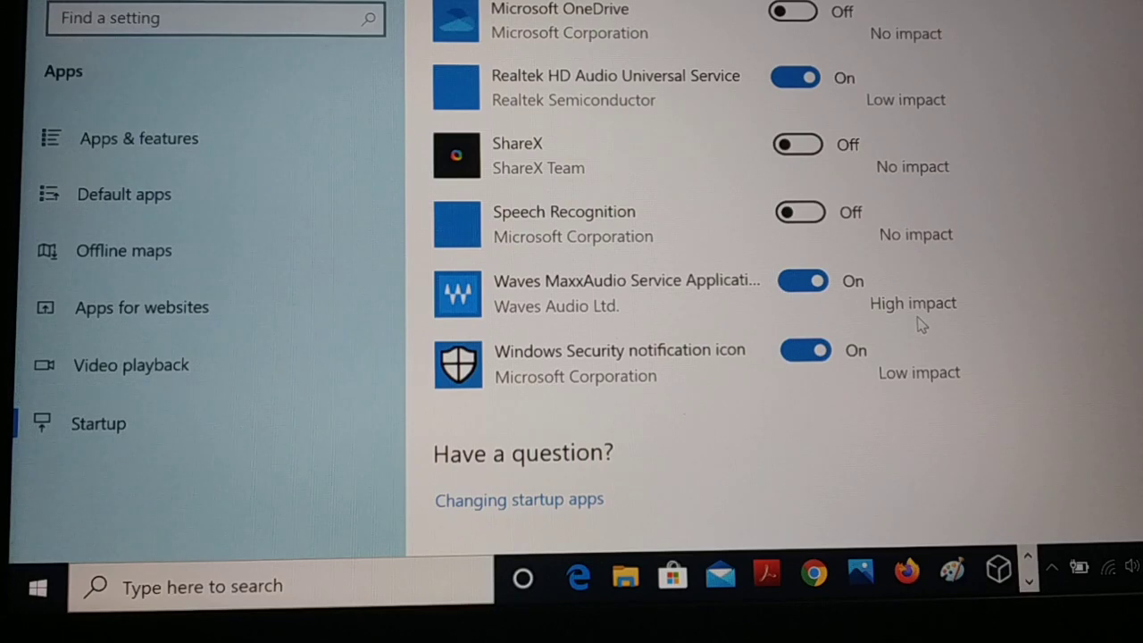
scroll(up, 3)
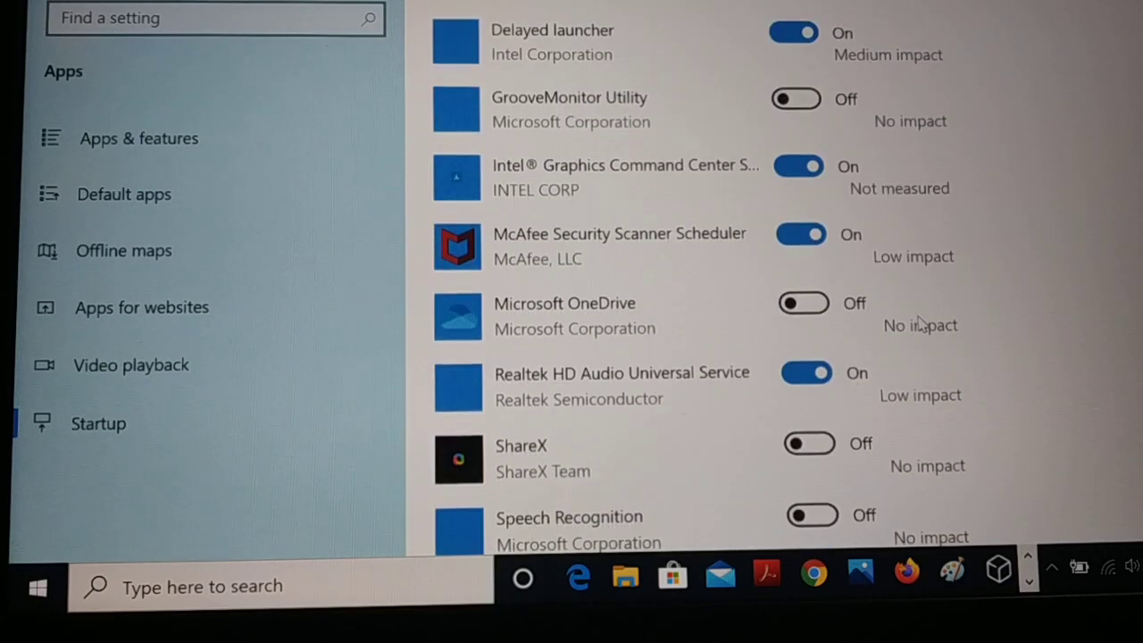
scroll(up, 3)
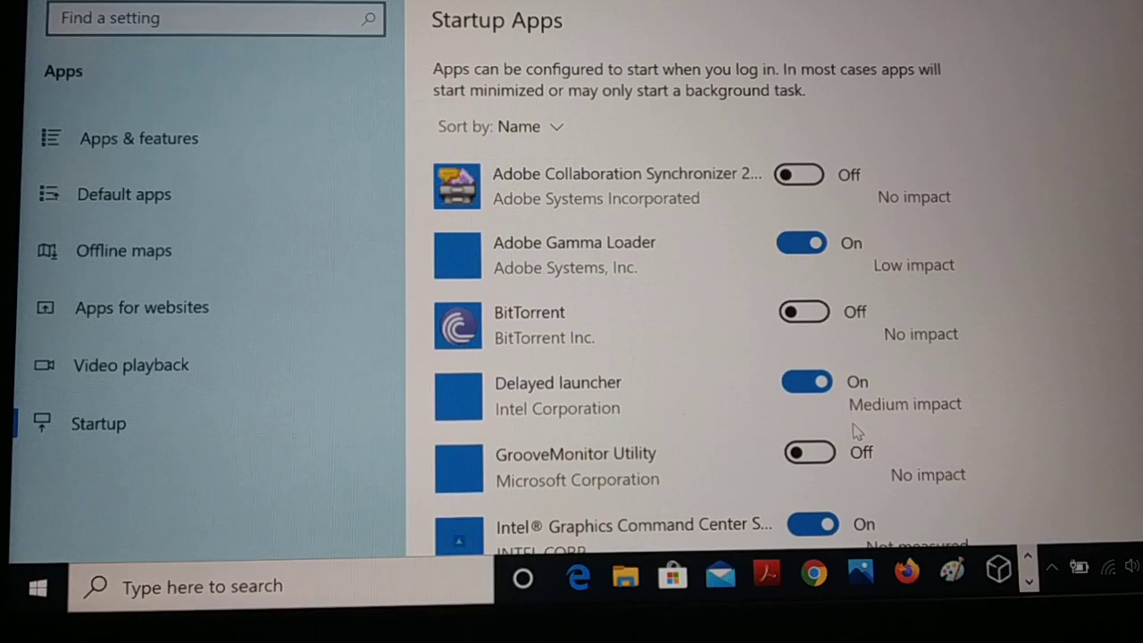
scroll(down, 3)
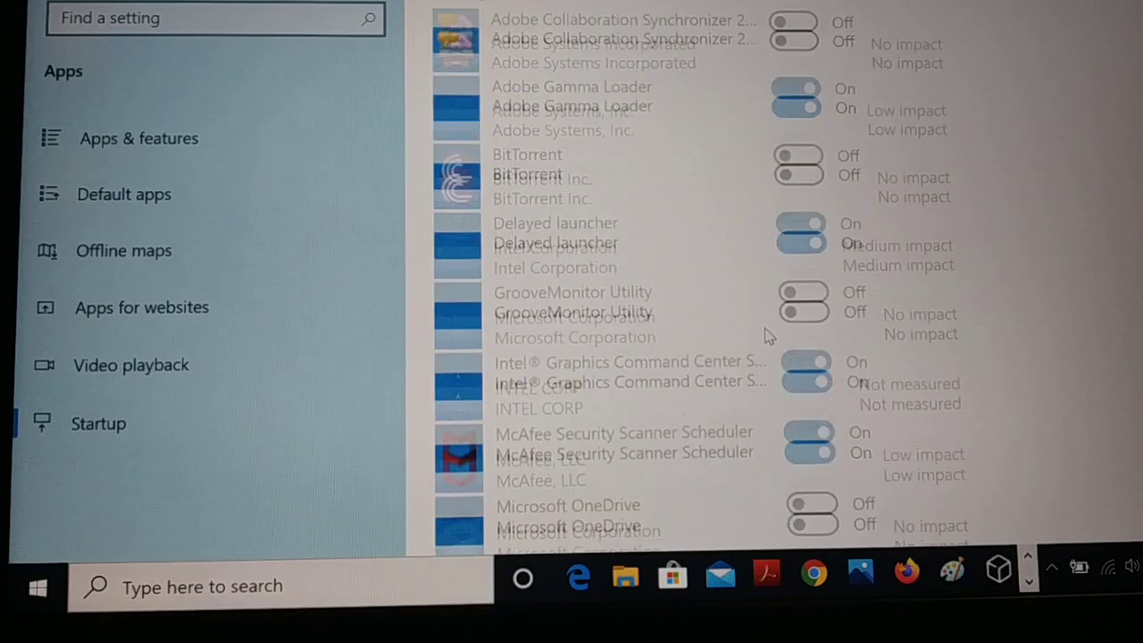
- Scroll back up the Startup apps page before closing Settings
scroll(up, 3)
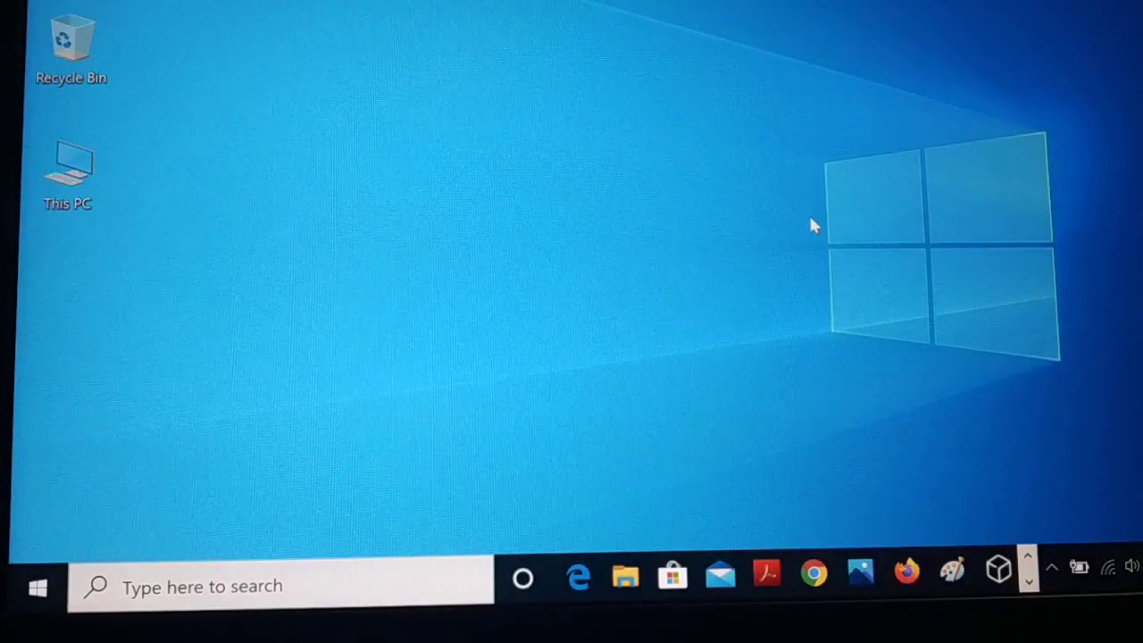
mouse_move(656, 250)
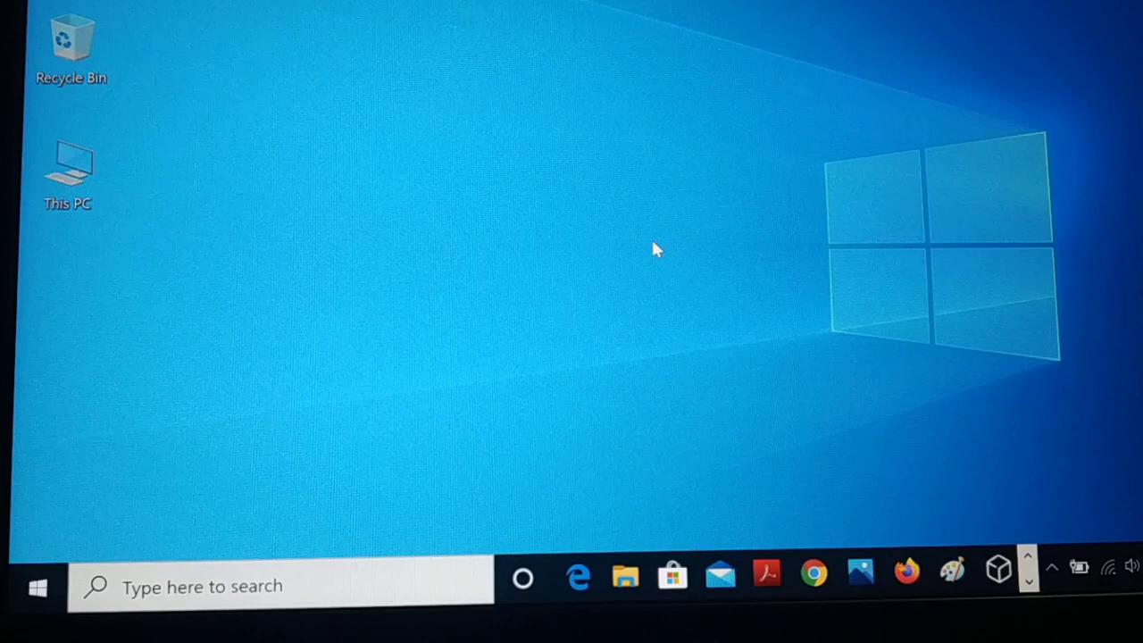
mouse_move(616, 259)
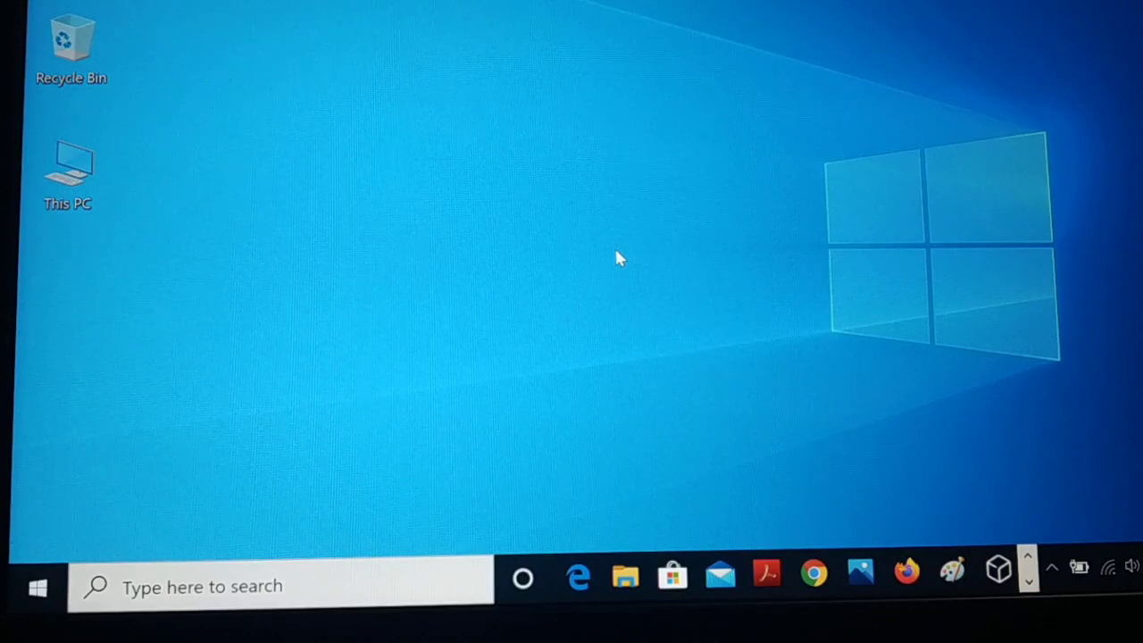
mouse_move(1063, 536)
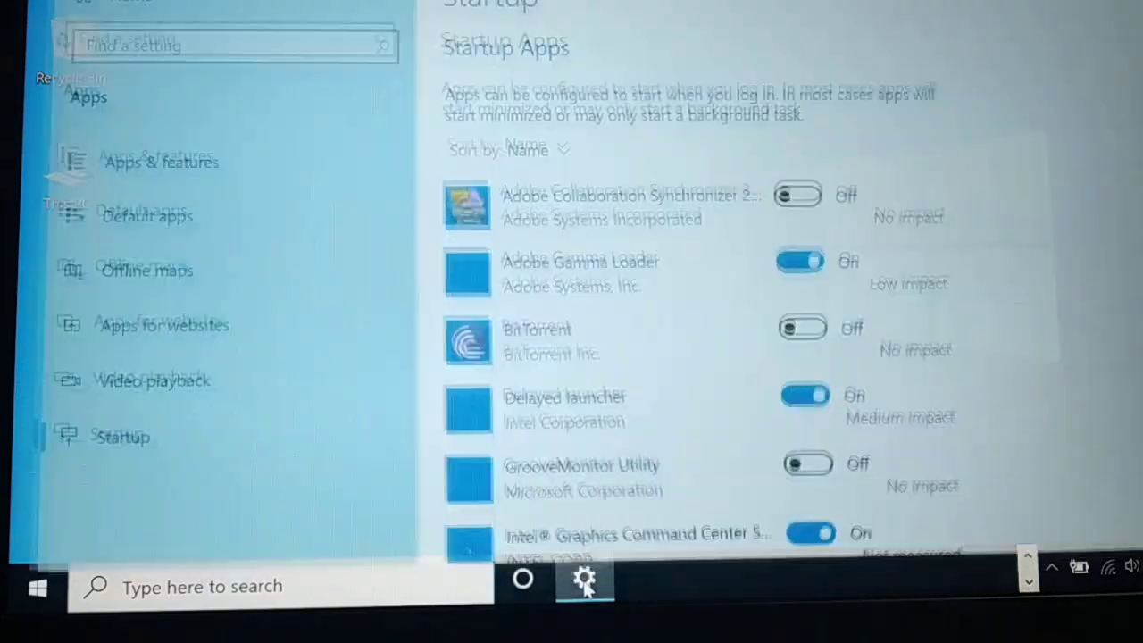
- Scroll through the Startup apps list, confirming BitTorrent remains switched off
scroll(down, 3)
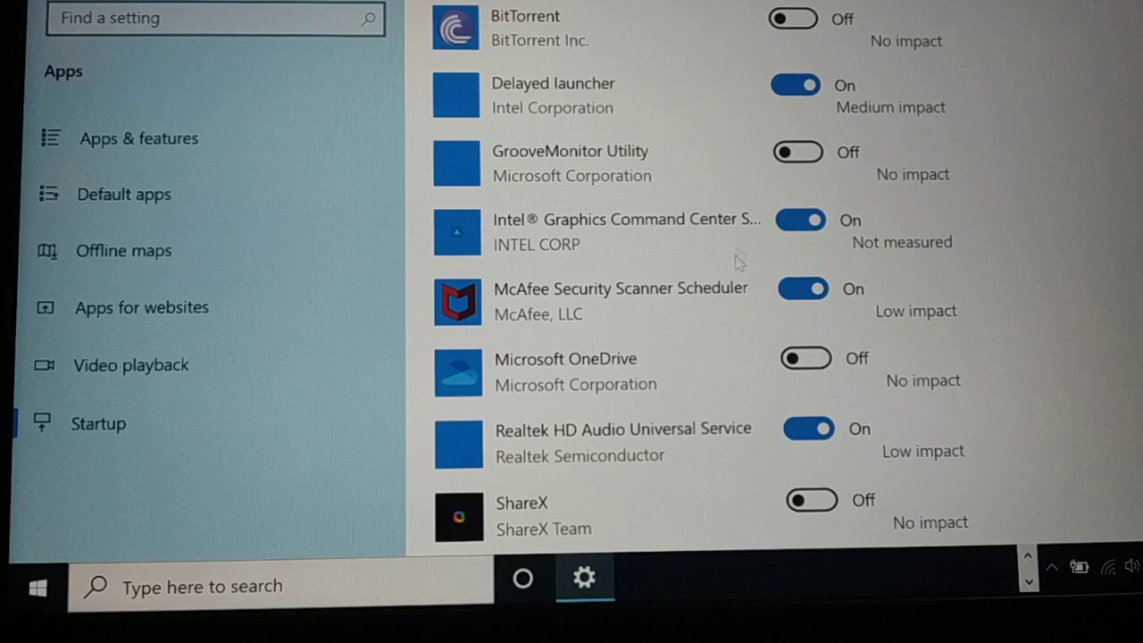
scroll(up, 3)
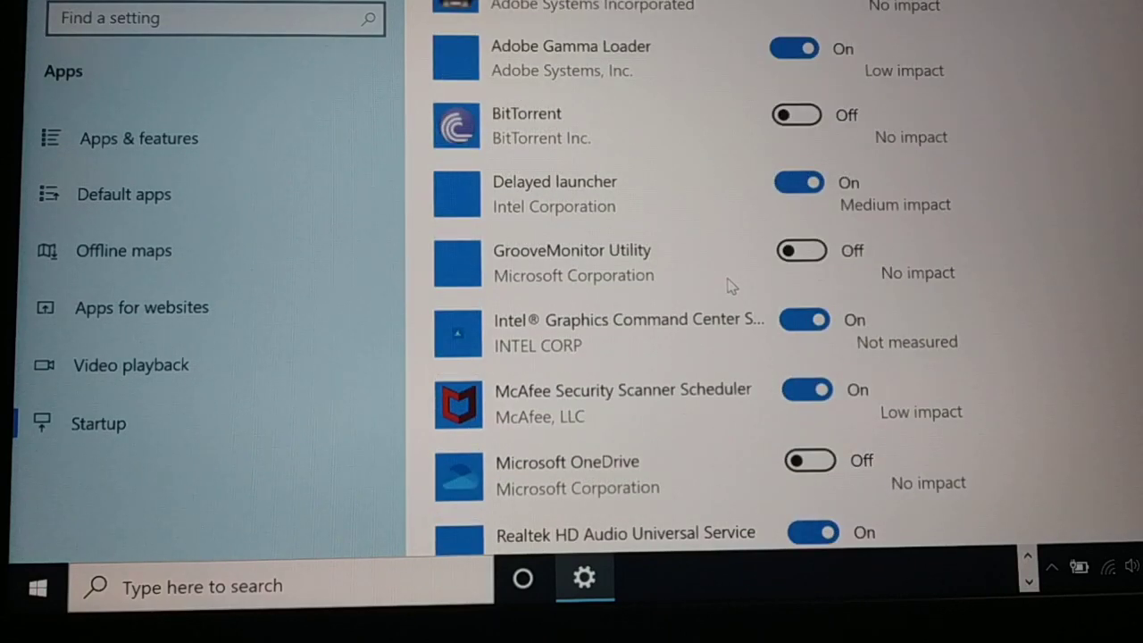
scroll(up, 3)
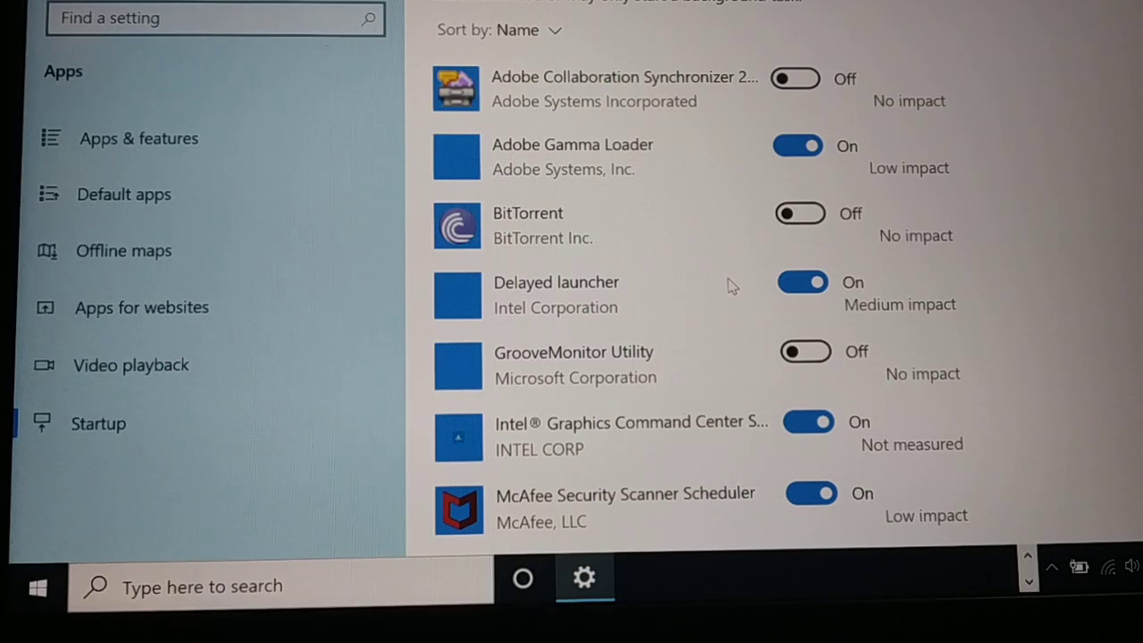
scroll(down, 3)
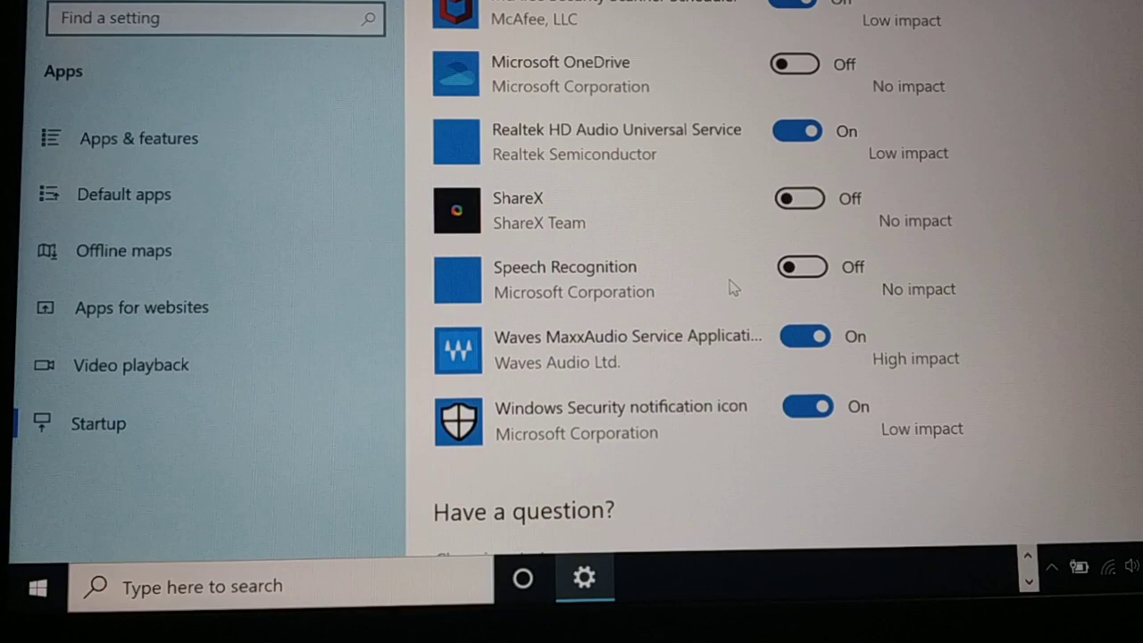